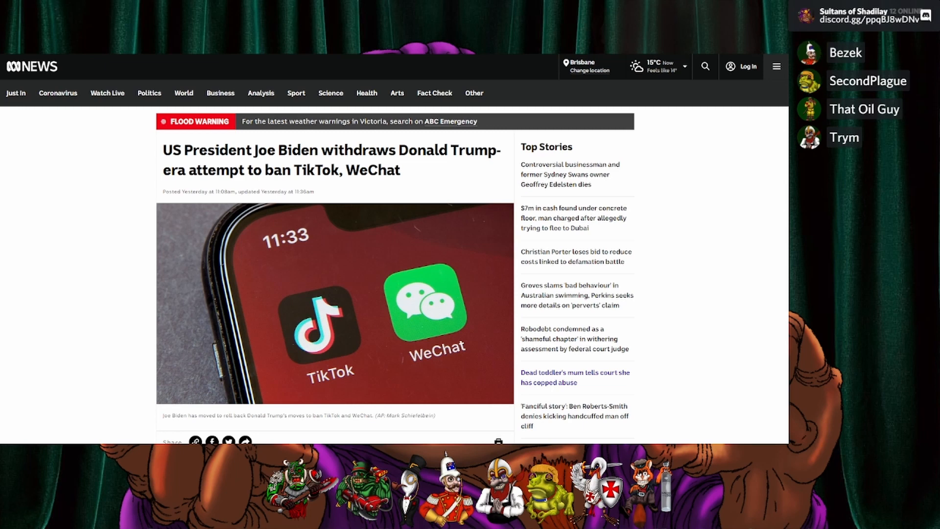
scroll("down", 3)
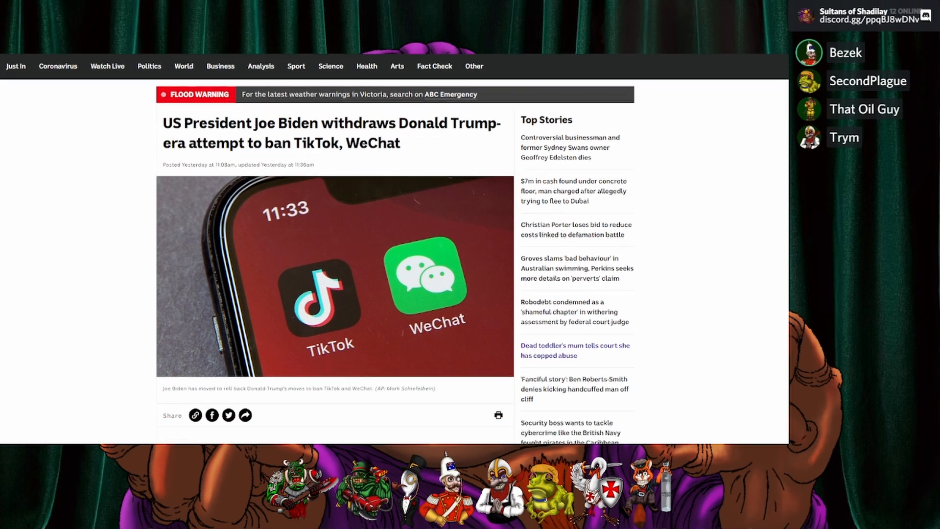
scroll("down", 3)
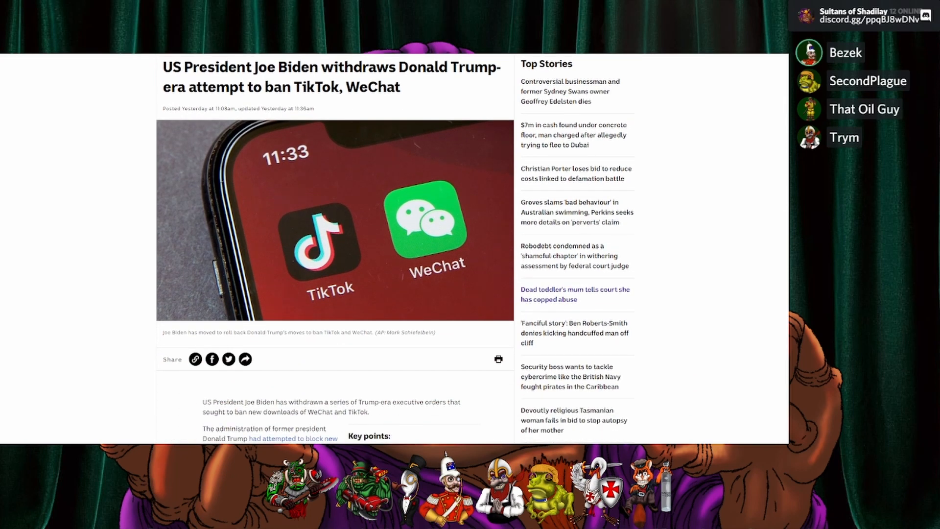
scroll("down", 3)
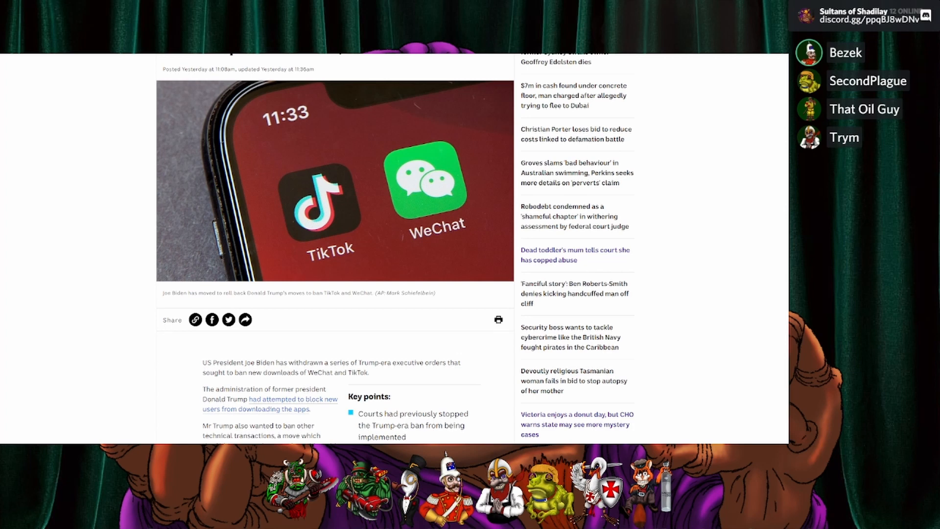
scroll("down", 3)
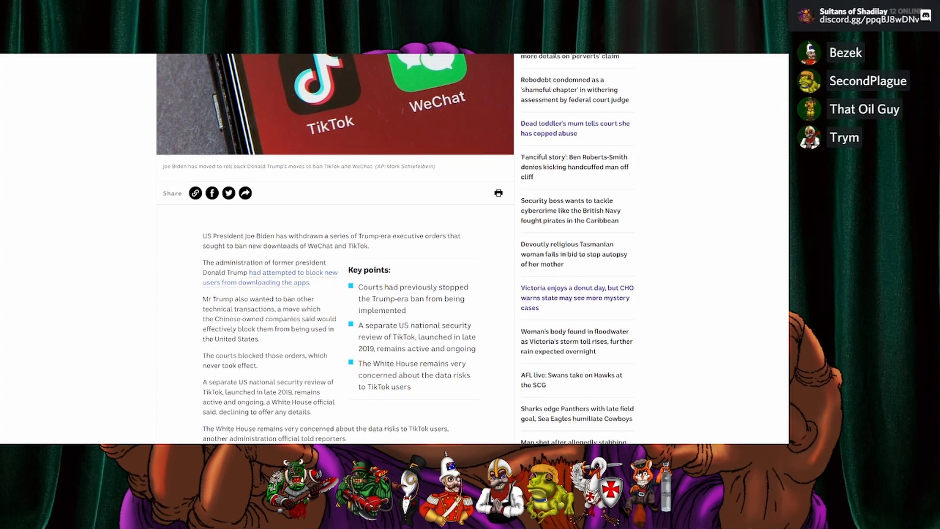
scroll("down", 3)
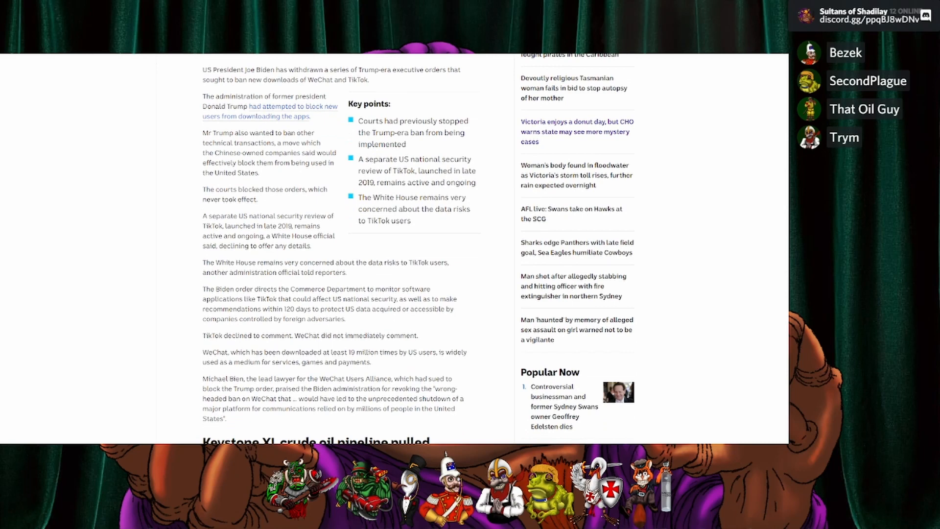
scroll("down", 3)
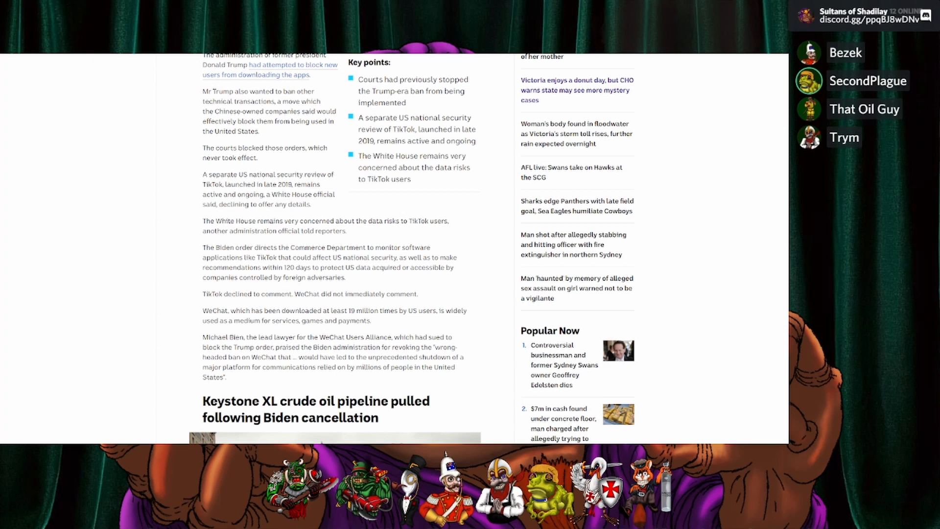
scroll("down", 3)
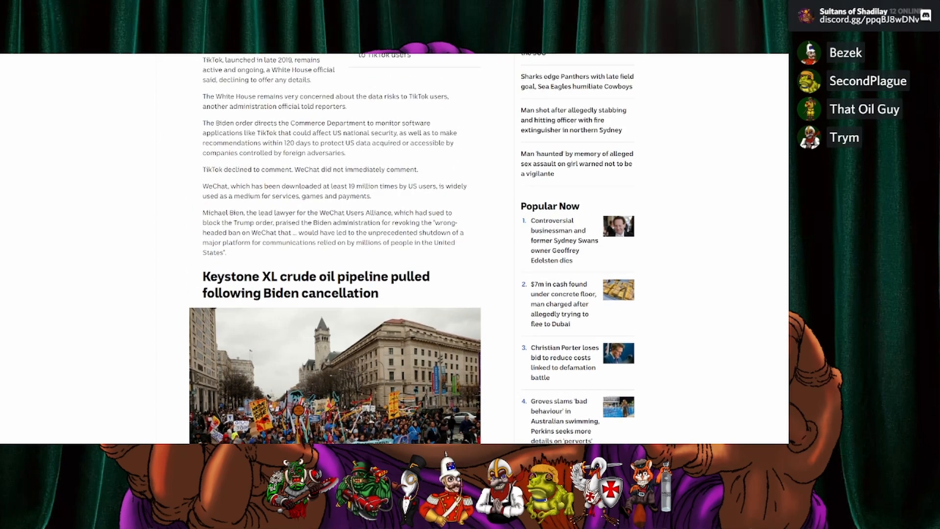
scroll("down", 3)
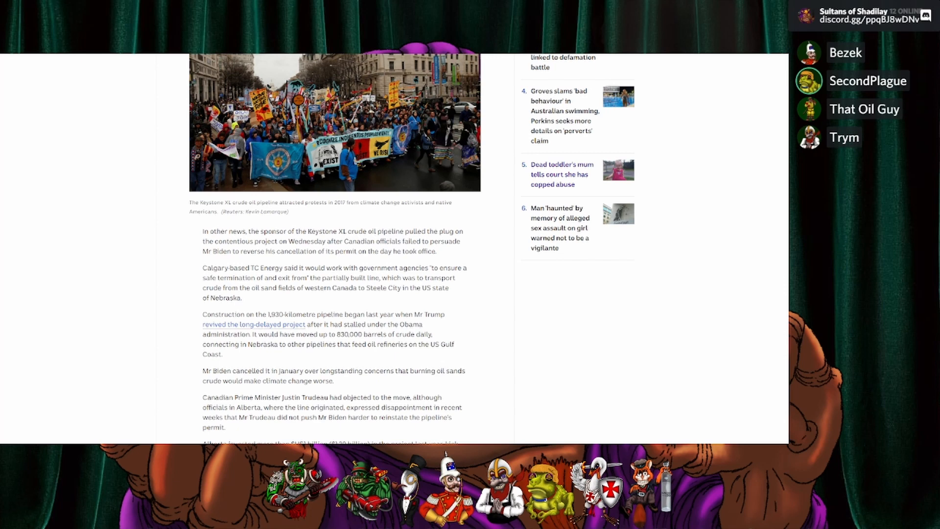
scroll("down", 3)
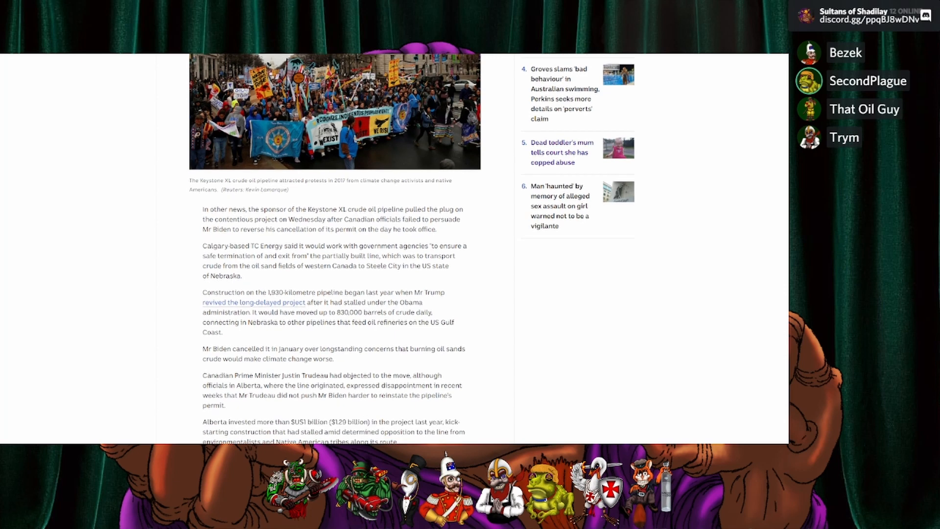
scroll("down", 3)
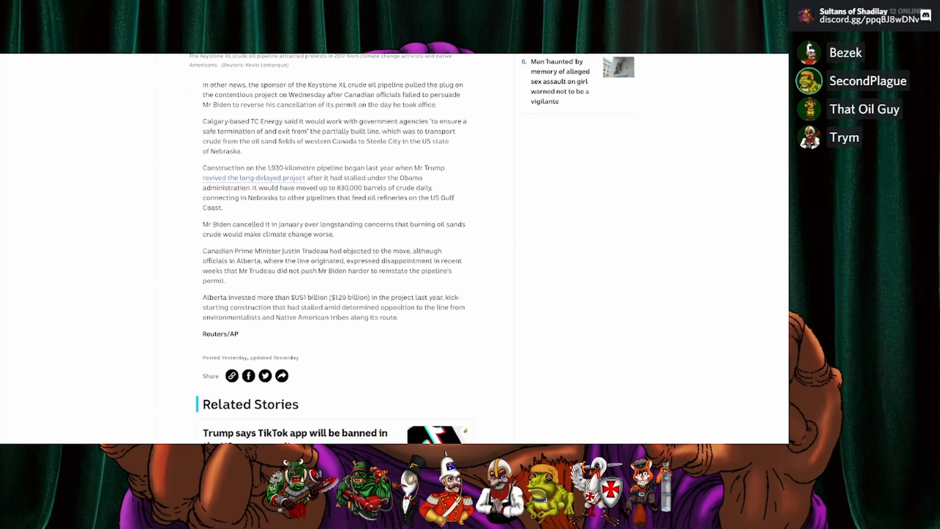